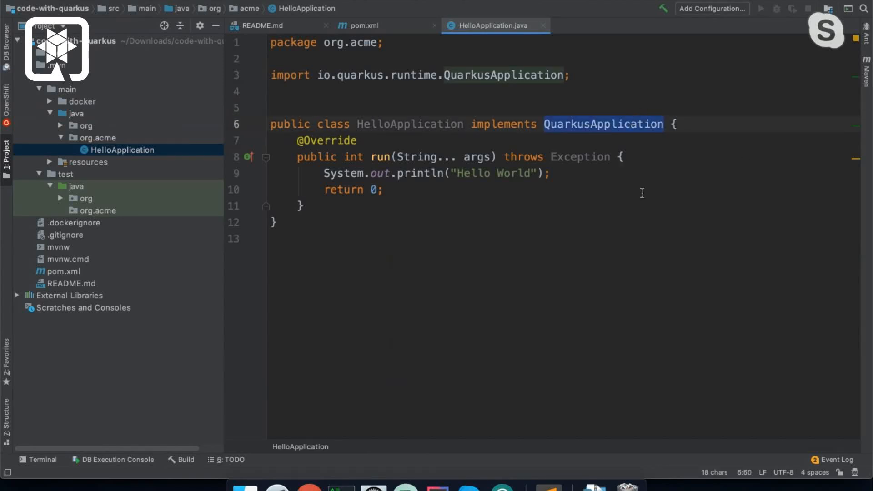
pyautogui.moveTo(562, 175)
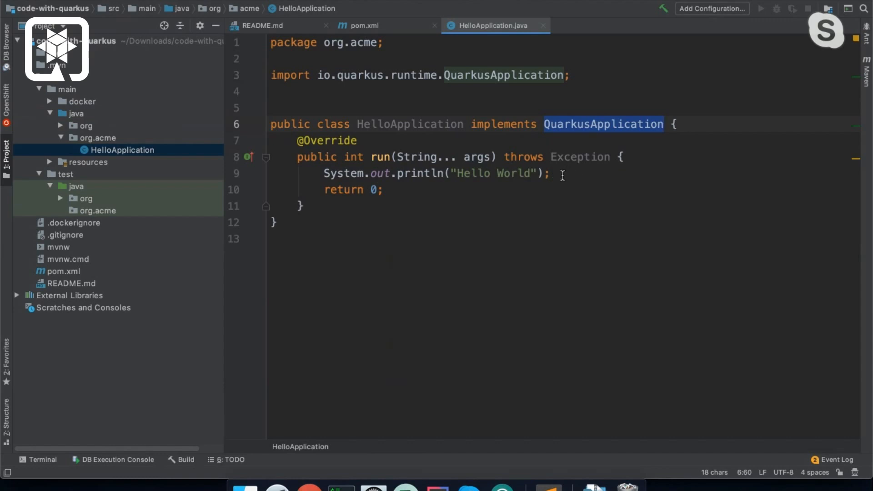
pyautogui.moveTo(511, 250)
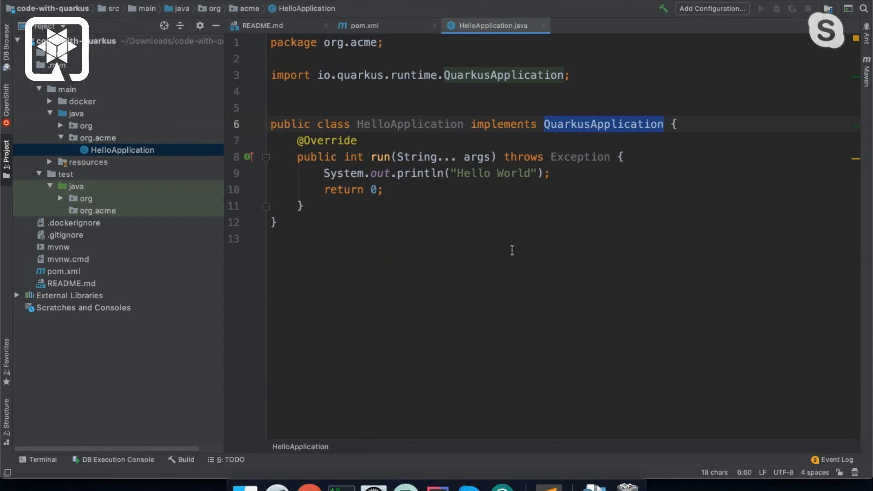
pyautogui.moveTo(492, 195)
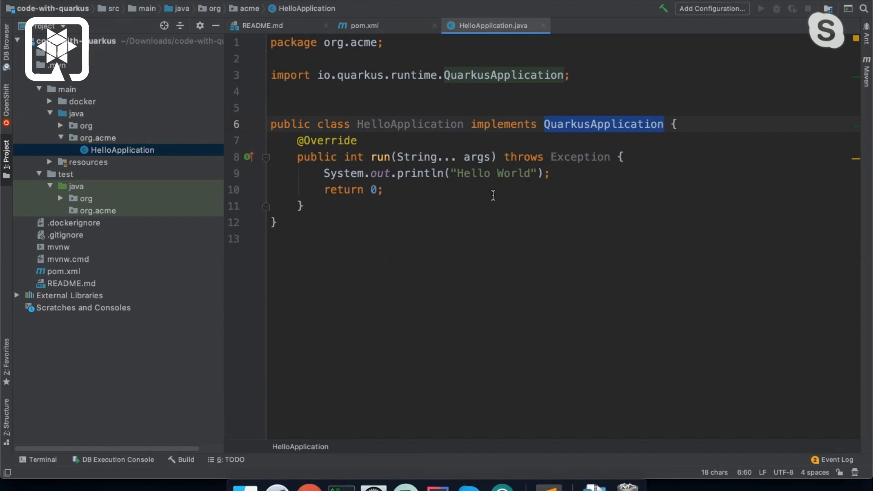
pyautogui.doubleClick(381, 157)
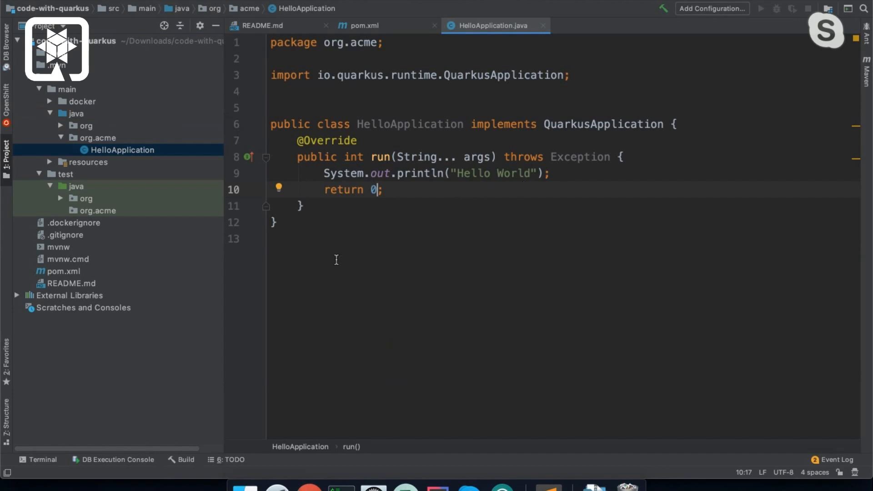
pyautogui.moveTo(372, 111)
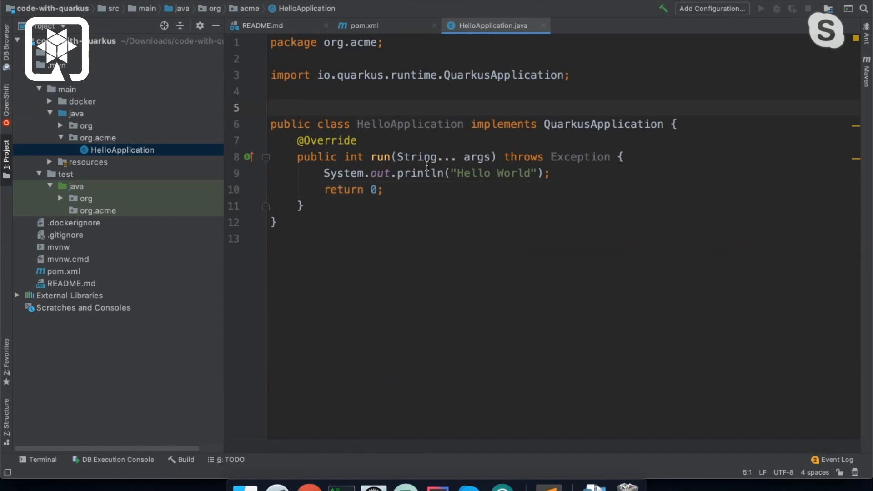
pyautogui.moveTo(429, 150)
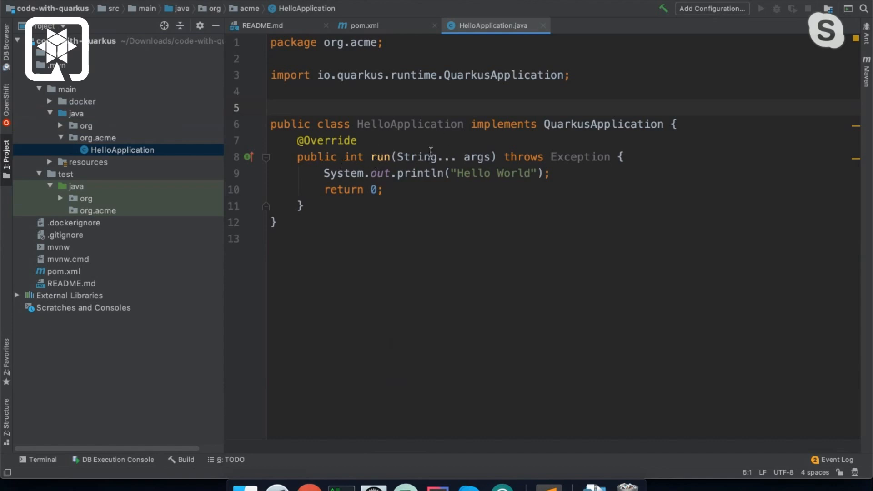
pyautogui.write('@')
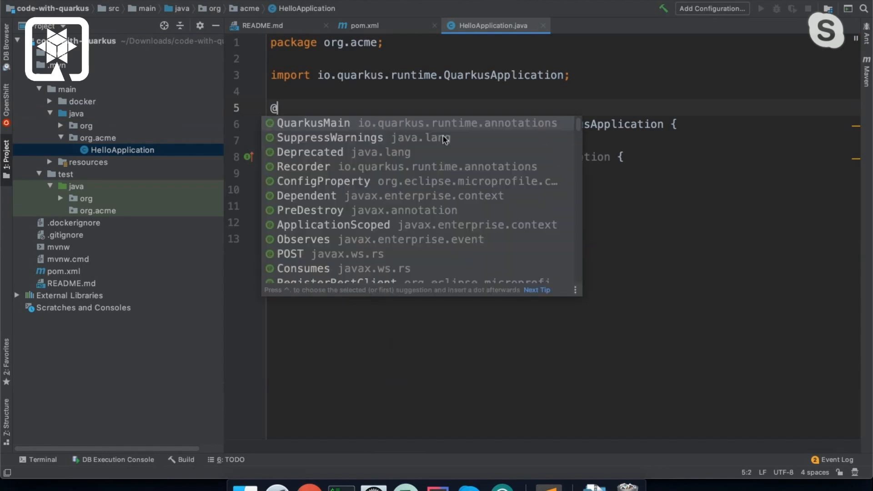
pyautogui.click(319, 123)
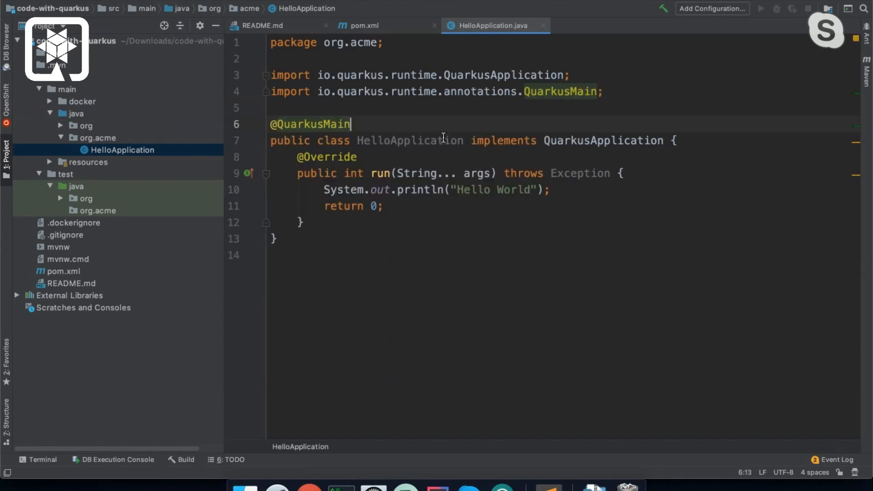
pyautogui.click(275, 240)
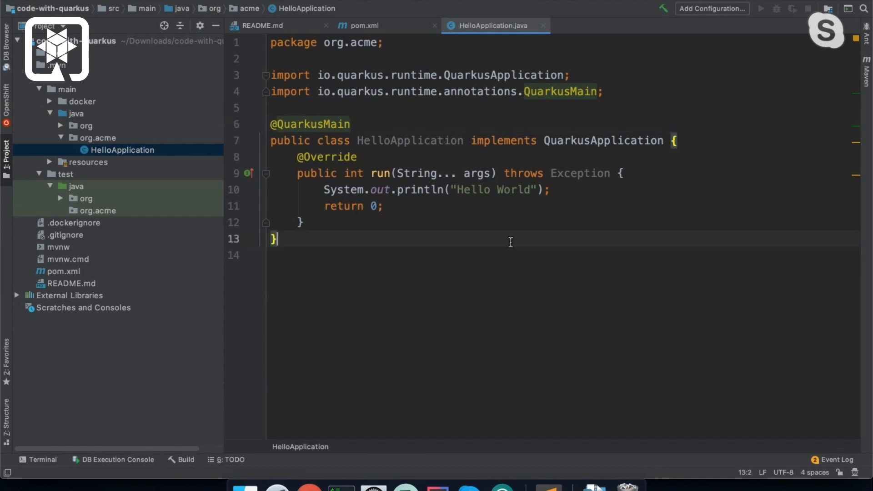
pyautogui.moveTo(66, 465)
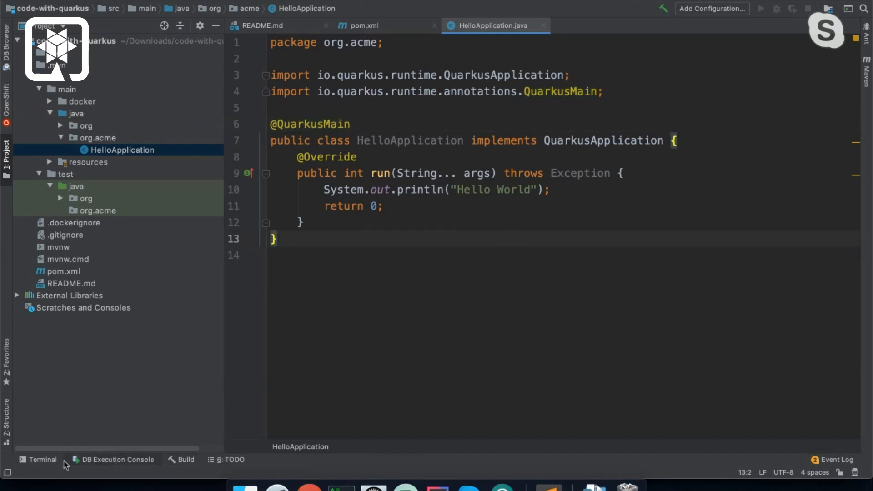
# - Run the Maven wrapper package command for code-with-quarkus in the IDE terminal
pyautogui.click(40, 460)
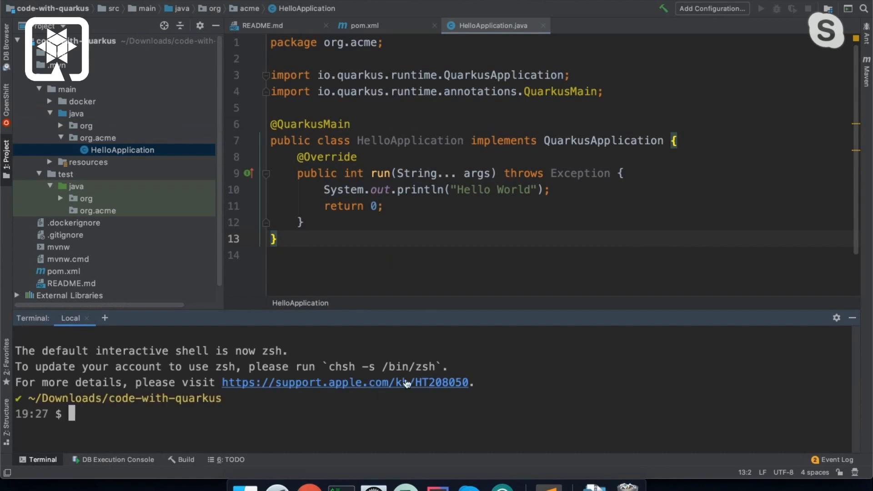
pyautogui.write('mv')
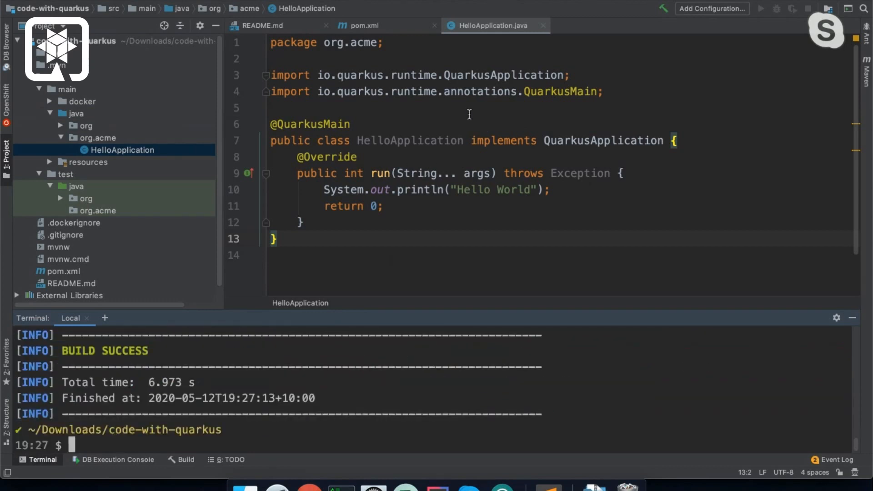
pyautogui.moveTo(552, 167)
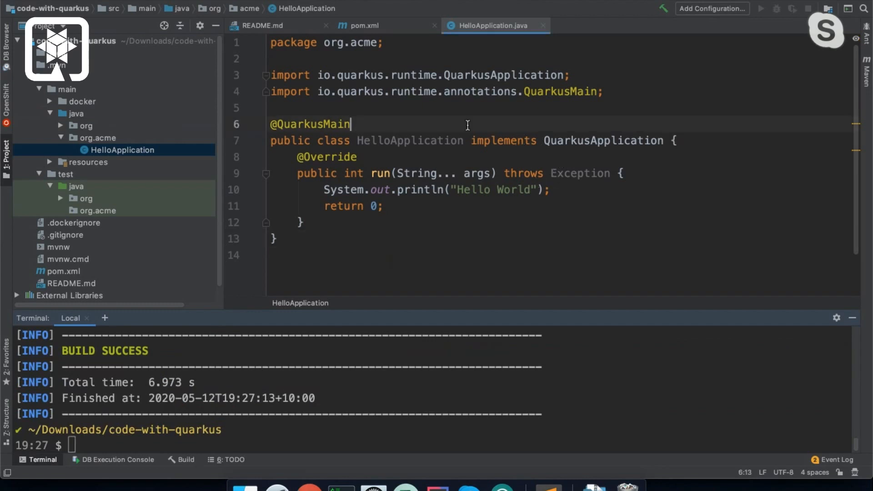
pyautogui.write('()')
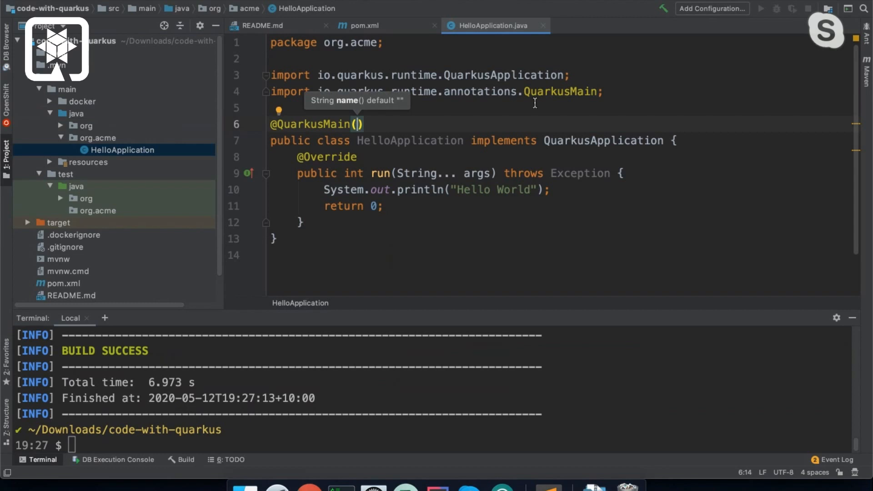
pyautogui.write('na')
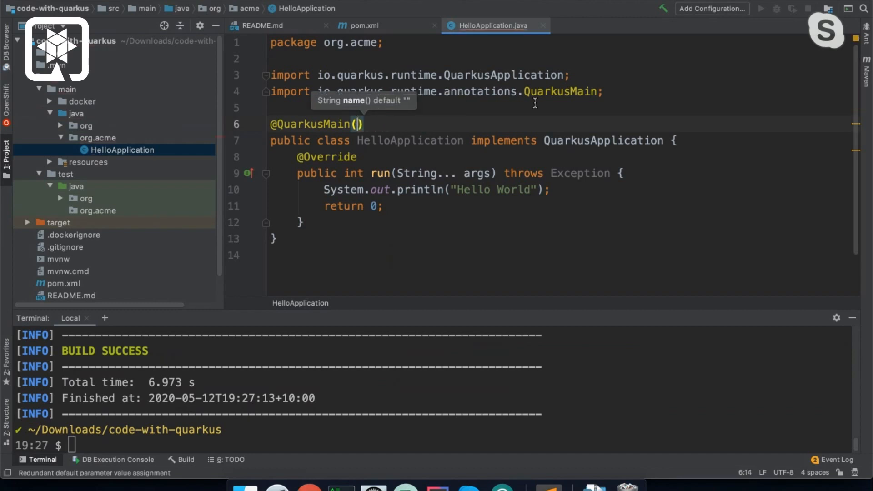
pyautogui.press('Backspace')
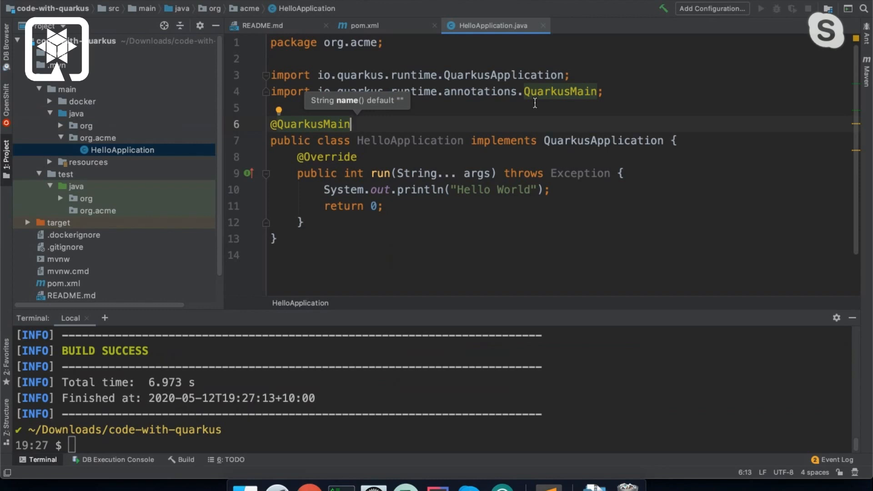
pyautogui.moveTo(370, 150)
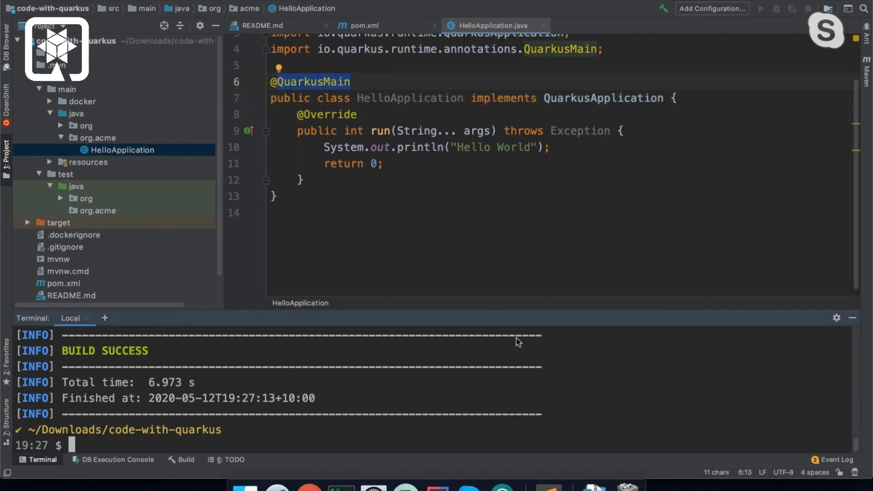
# - Run java -jar target/code-with-quarkus-1.0.0-SNAPSHOT-runner.jar to show the Quarkus startup banner
pyautogui.write('java -jar')
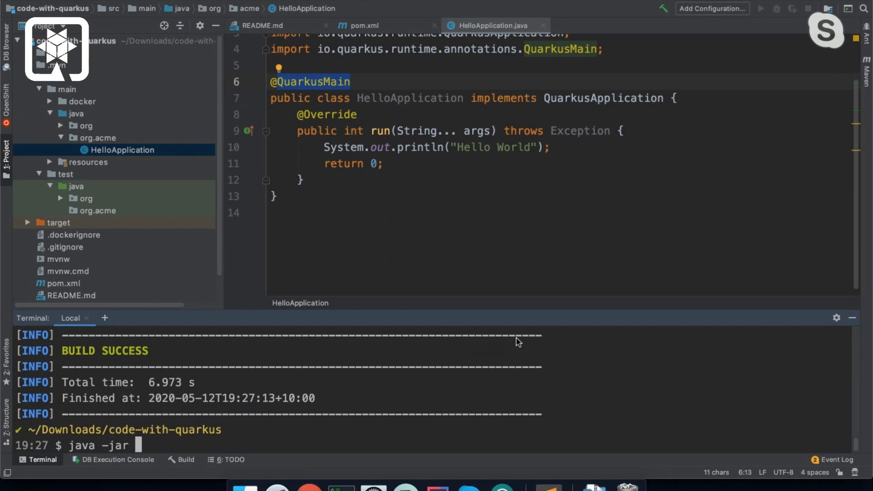
pyautogui.write('target/')
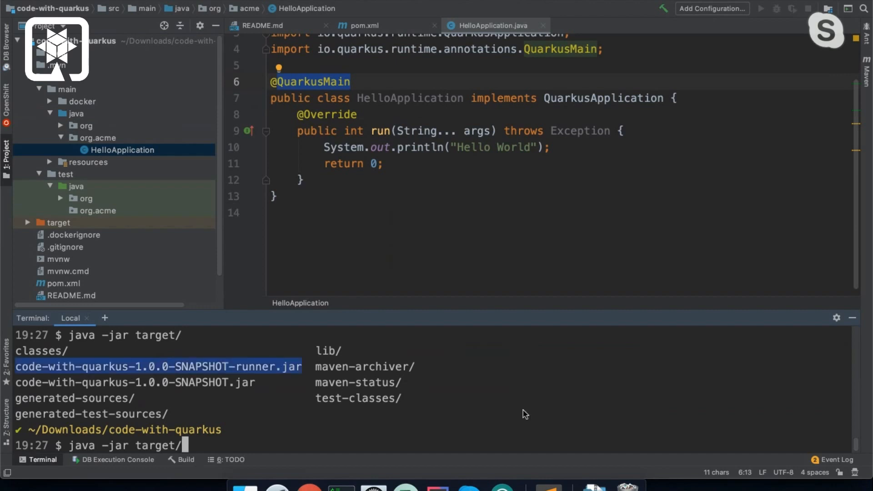
pyautogui.moveTo(316, 362)
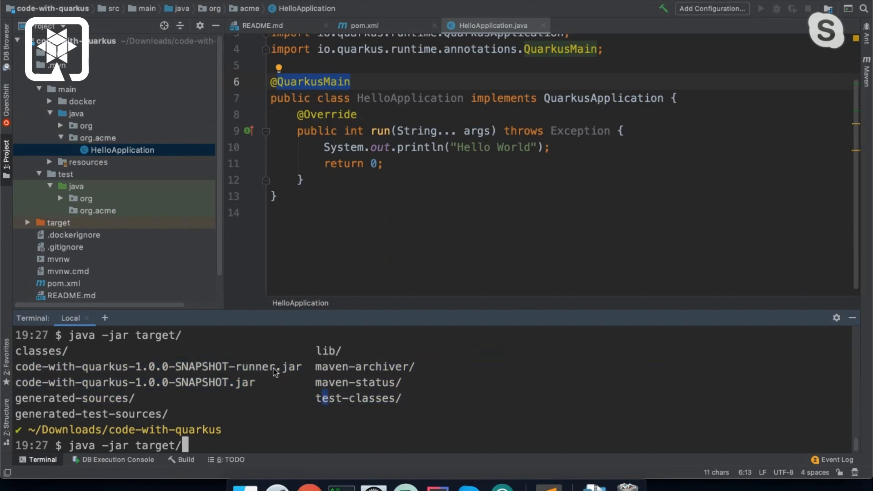
pyautogui.write('cod')
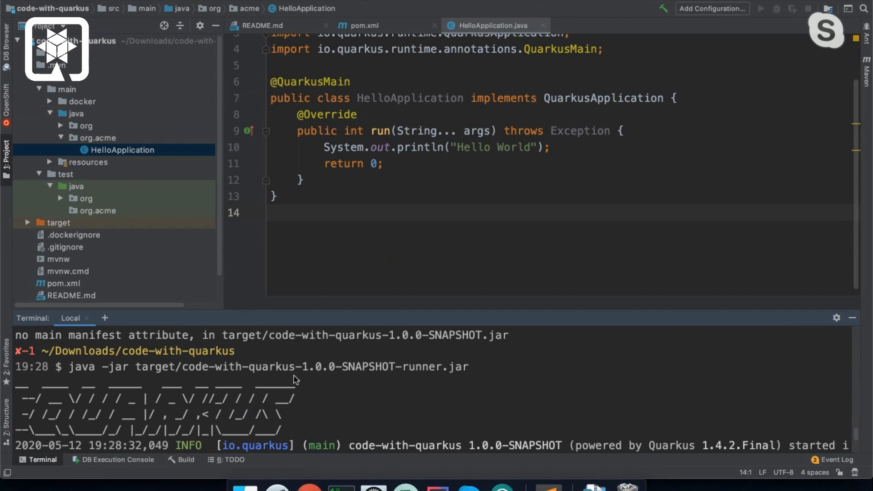
# - Add quarkus.banner.enabled=false to application.properties
pyautogui.click(89, 162)
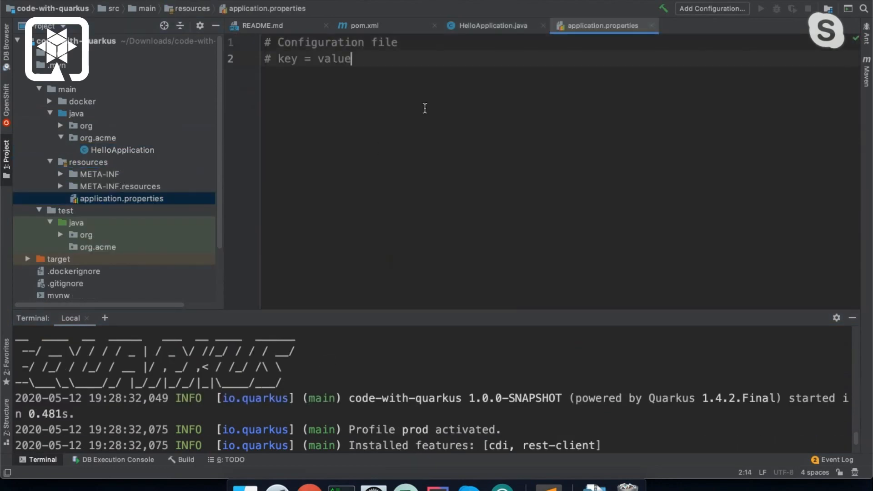
pyautogui.write('quarkus.banner.')
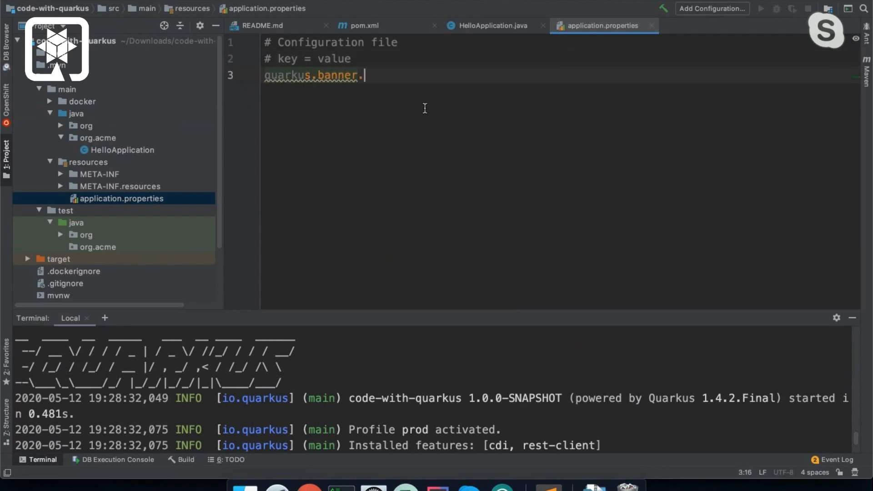
pyautogui.write('enabled=')
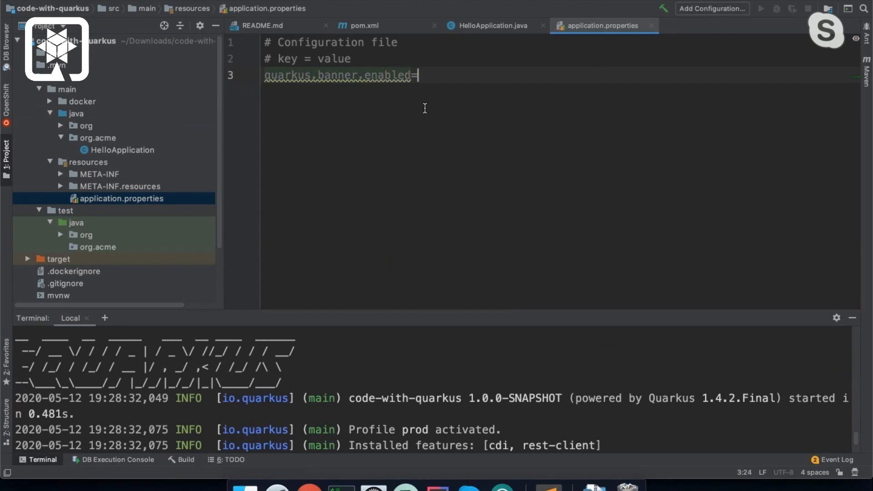
pyautogui.write('false')
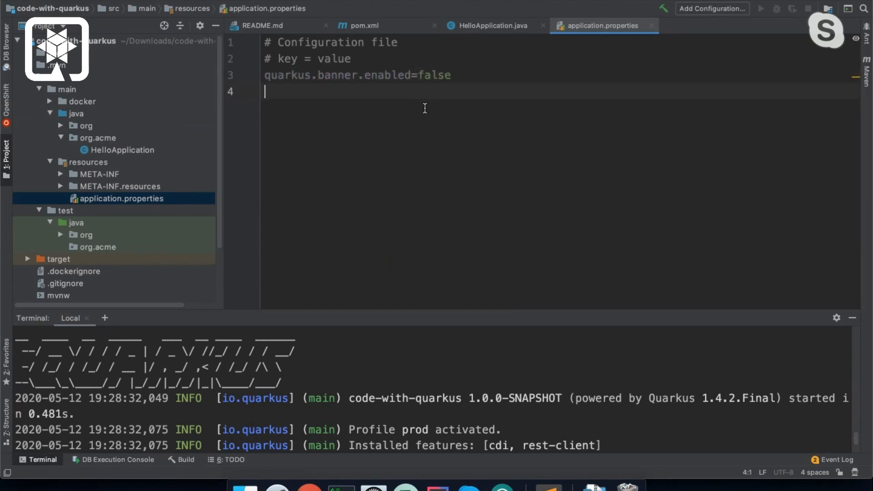
# - Add the line quarkus.log.level=ERROR below the banner setting
pyautogui.write('quarkus.')
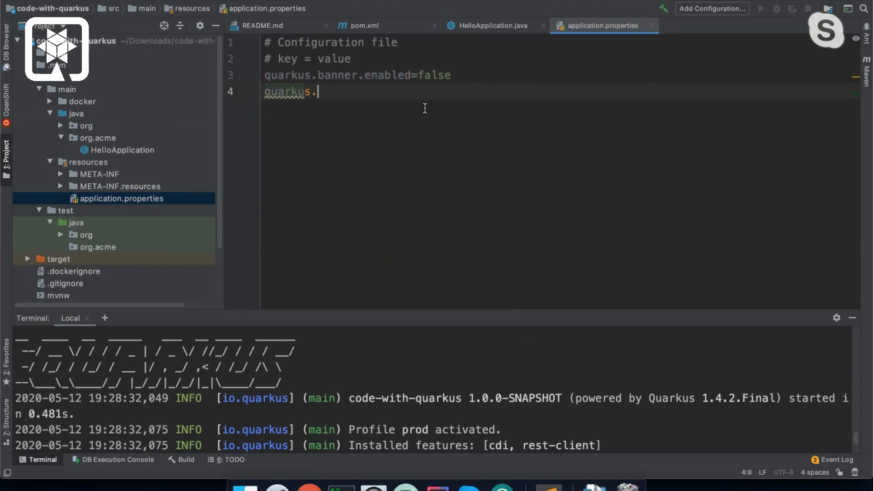
pyautogui.write('log.le')
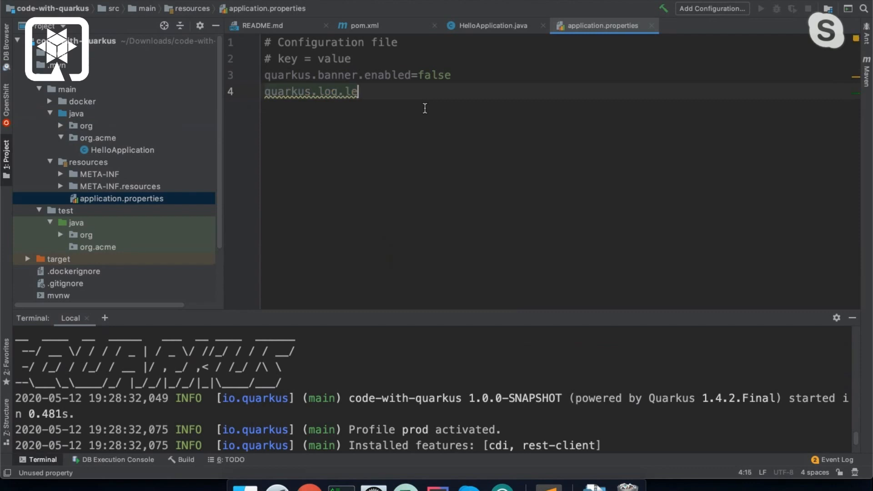
pyautogui.write('vel=RR')
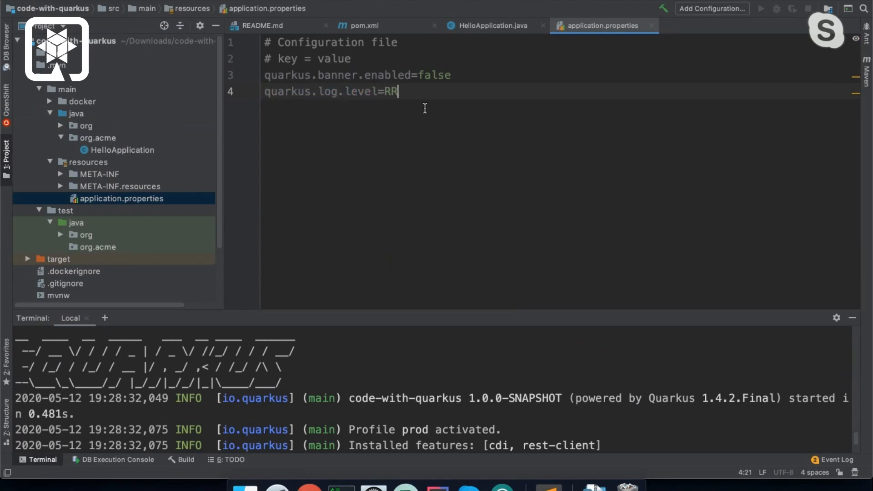
pyautogui.write('ERROR')
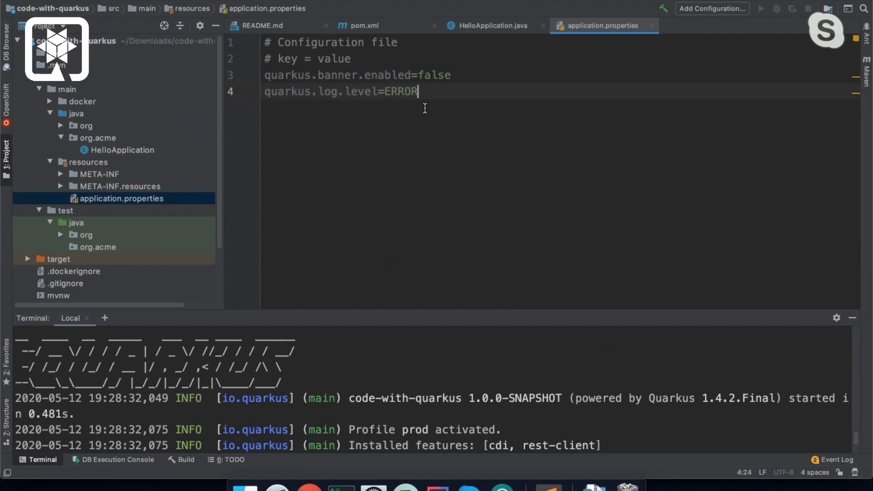
pyautogui.press('enter')
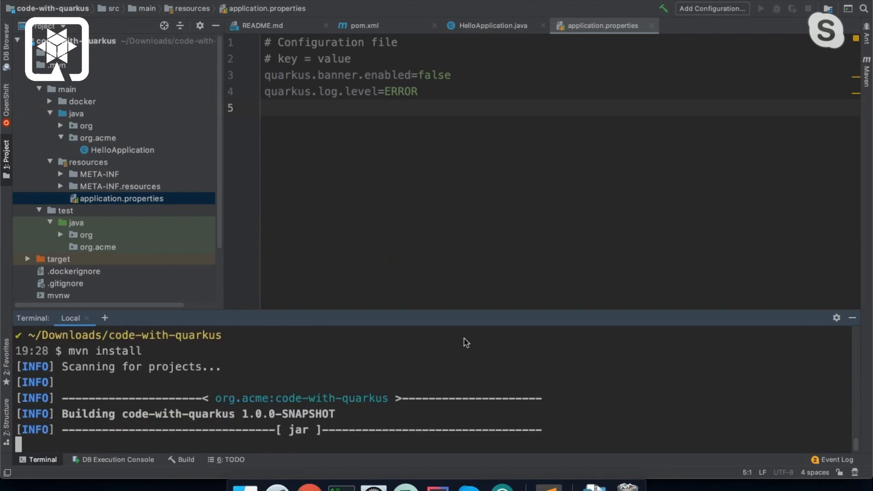
# - Run the rebuilt code-with-quarkus-1.0.0-SNAPSHOT-runner.jar, printing only Hello World
pyautogui.scroll(-3)
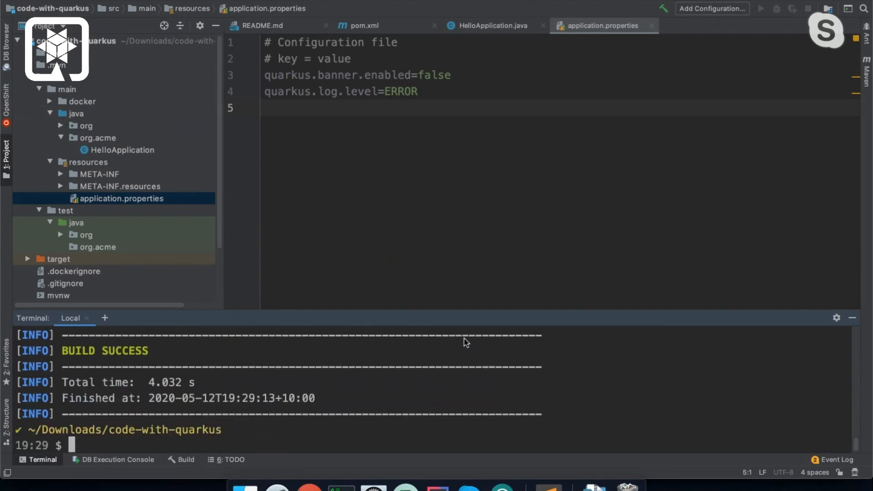
pyautogui.write('java -jar target/code-with-quarkus-1.0.0-SNAPSHOT-runner.jar')
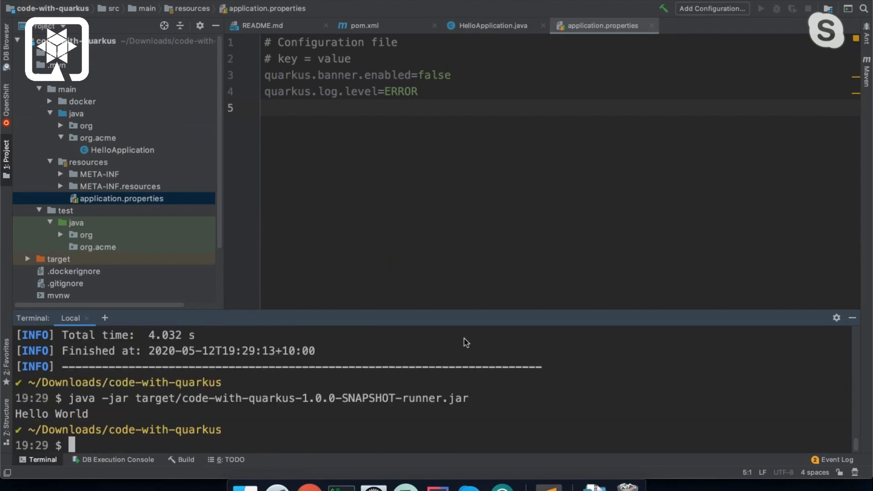
pyautogui.moveTo(155, 167)
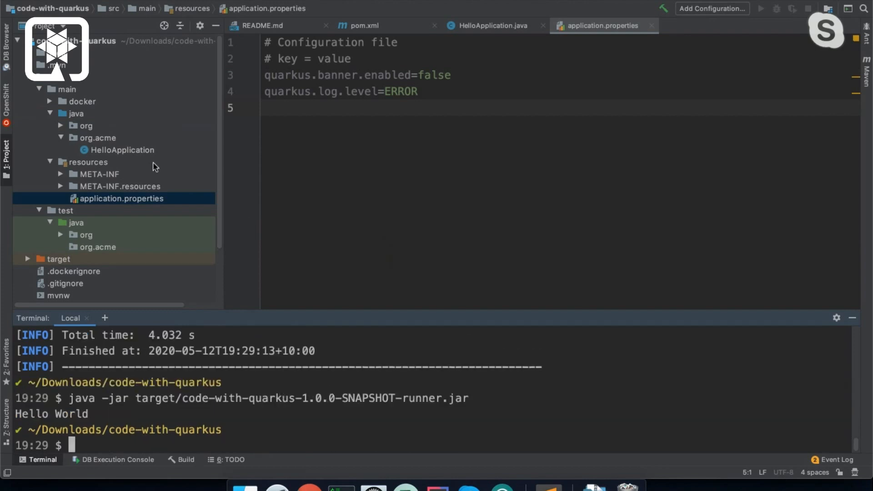
pyautogui.moveTo(133, 179)
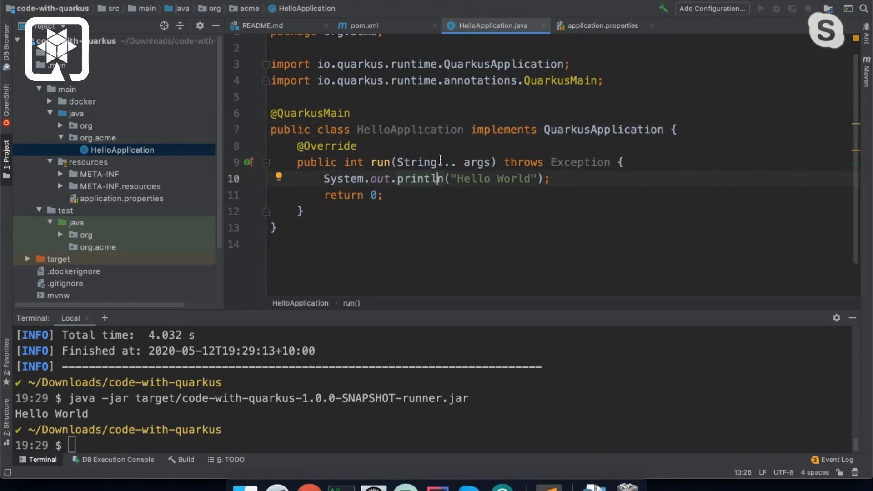
pyautogui.moveTo(173, 151)
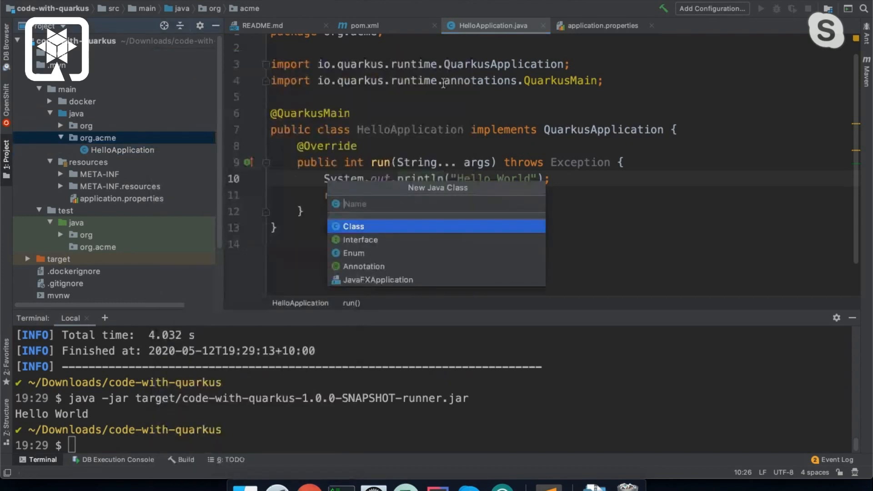
# - Name the new org.acme Java class GreeterService
pyautogui.write('GreeterSer')
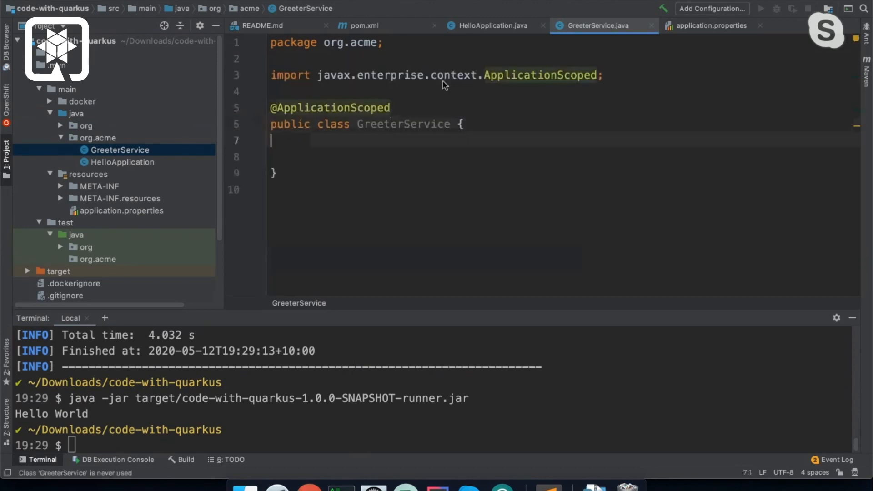
# - Write public String greet(String name) returning "Bonjour " + name, then switch to HelloApplication.java
pyautogui.write('public')
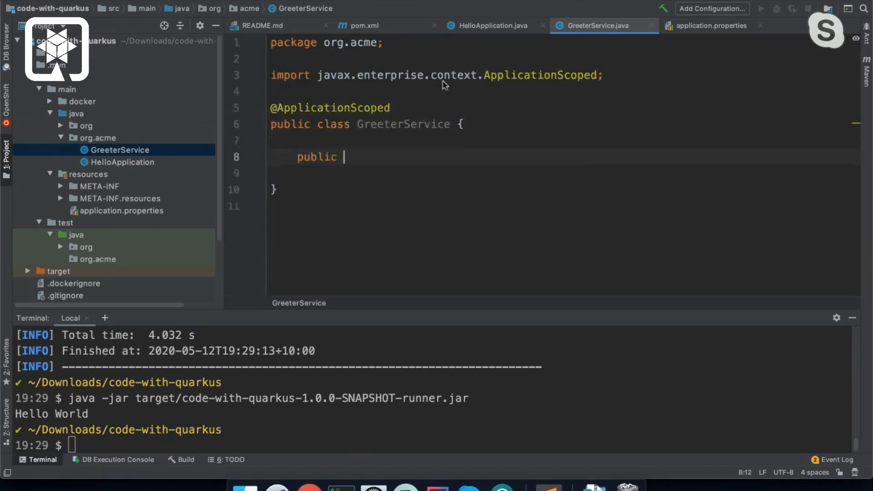
pyautogui.write('String gre')
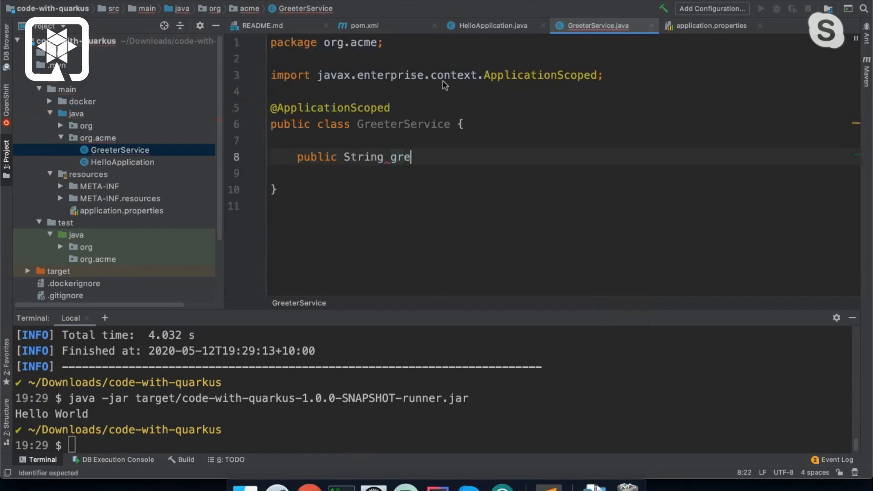
pyautogui.write('et(String name) {')
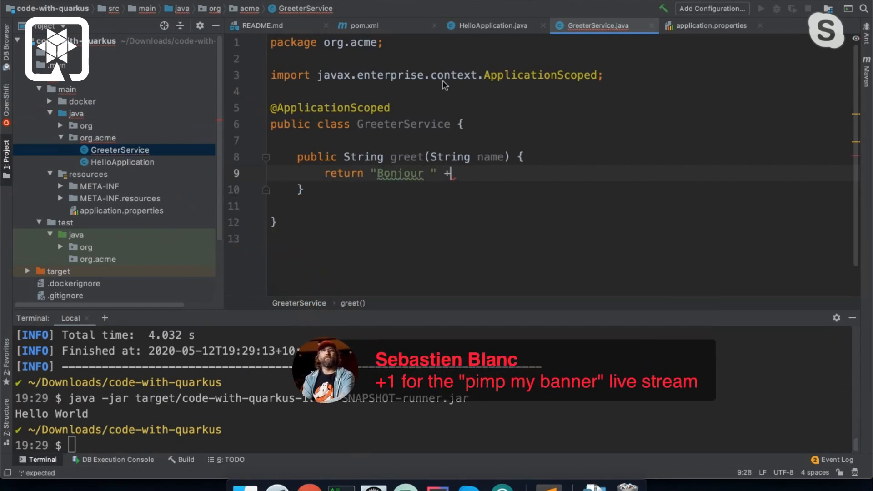
pyautogui.write('name')
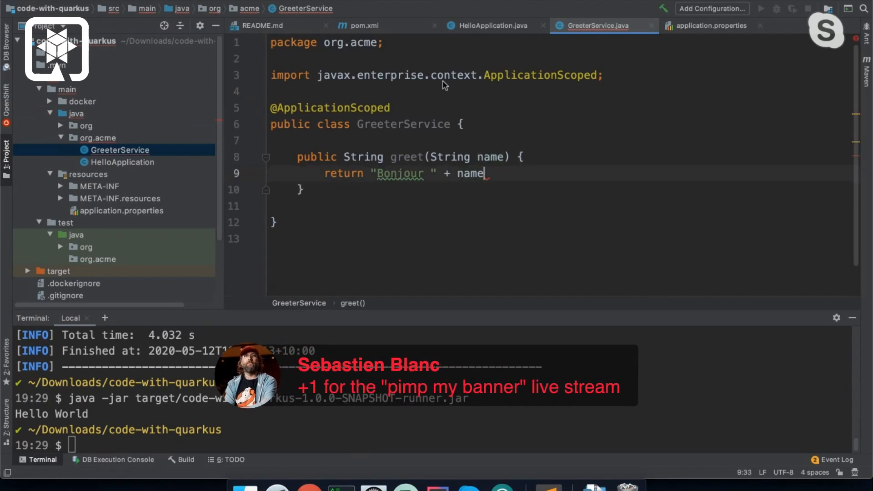
pyautogui.click(487, 26)
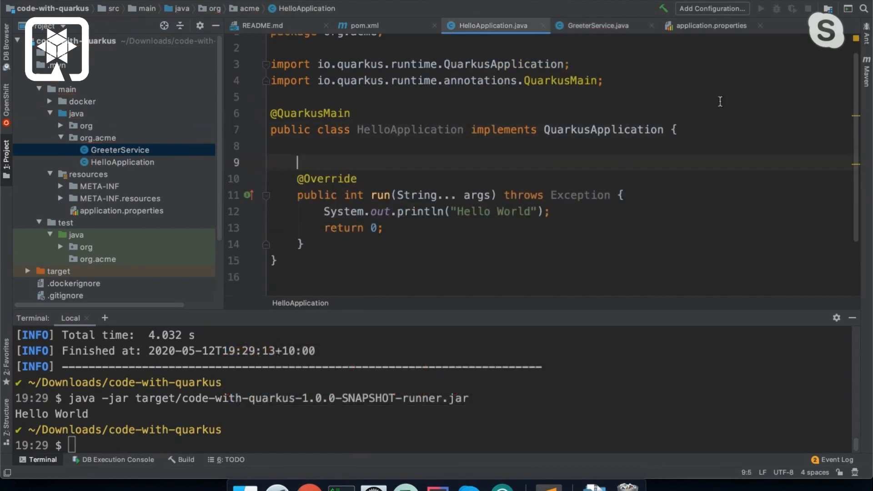
pyautogui.write('@Inject')
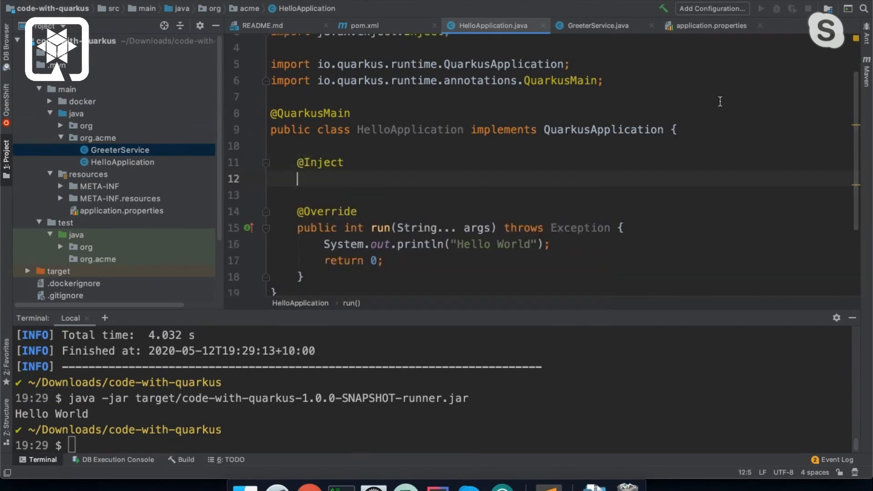
pyautogui.write('GreeeterService service;')
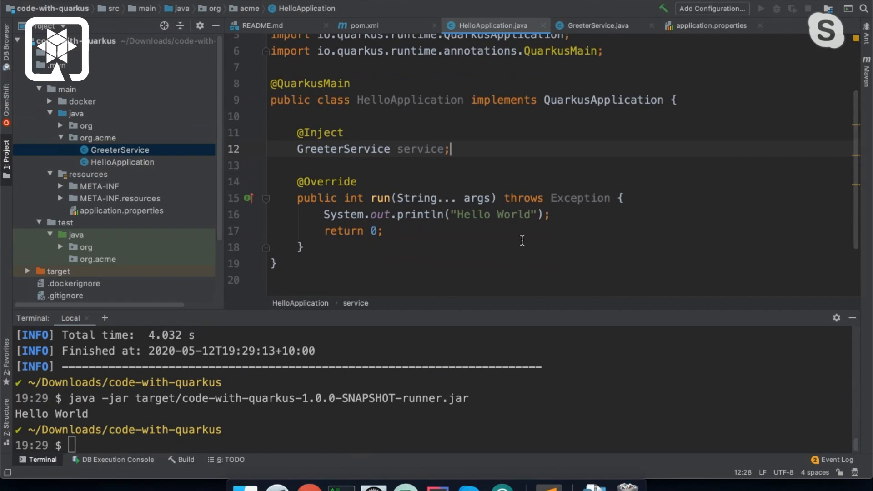
pyautogui.moveTo(509, 181)
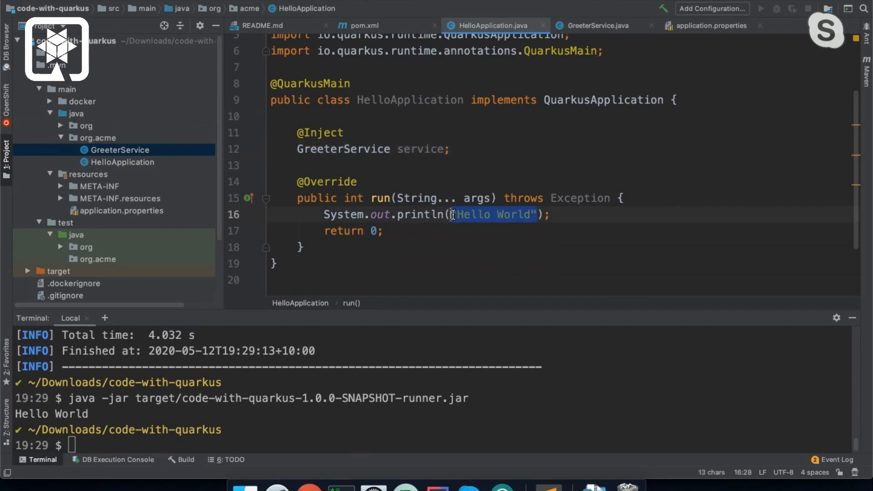
pyautogui.write('service.greet(')
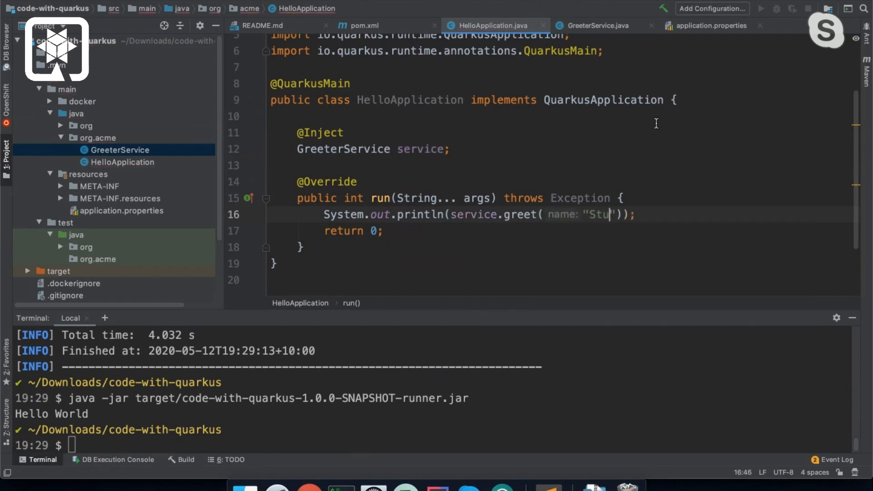
pyautogui.write('art')
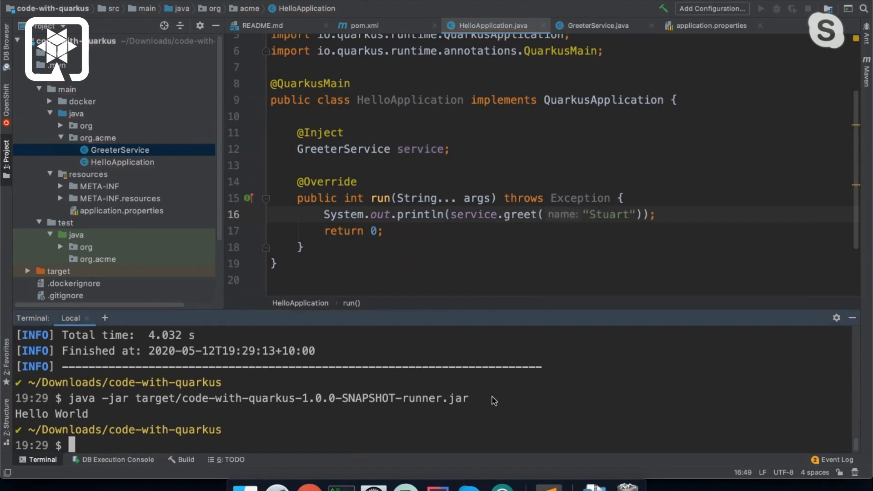
pyautogui.moveTo(471, 387)
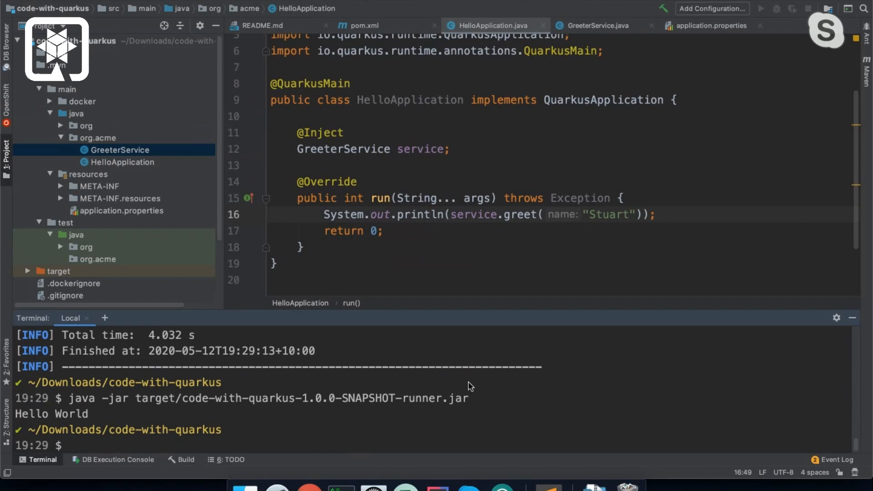
pyautogui.write('mvn')
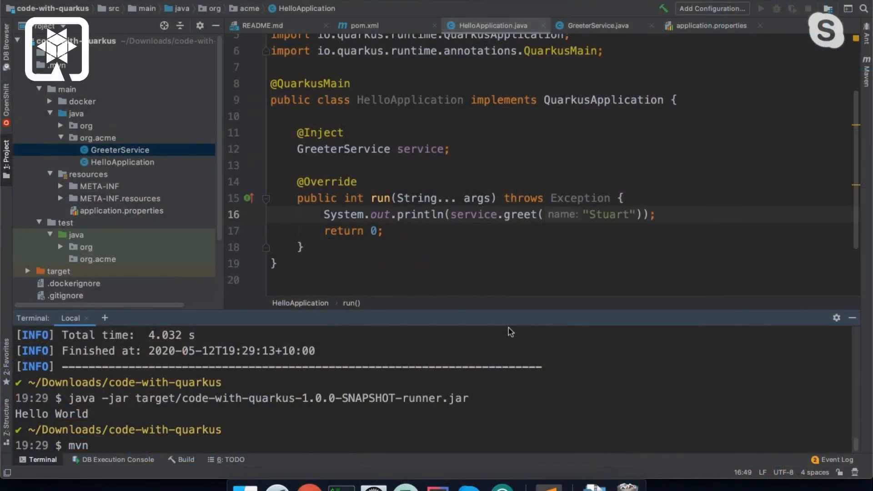
# - Run mvn quarkus:dev in the terminal, which recompiles and prints Bonjour Stuart
pyautogui.write('quarkus:')
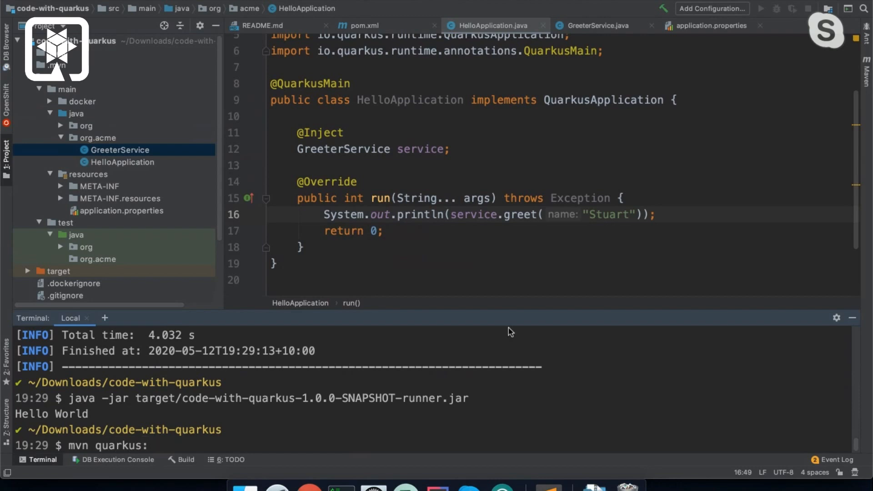
pyautogui.write('dev')
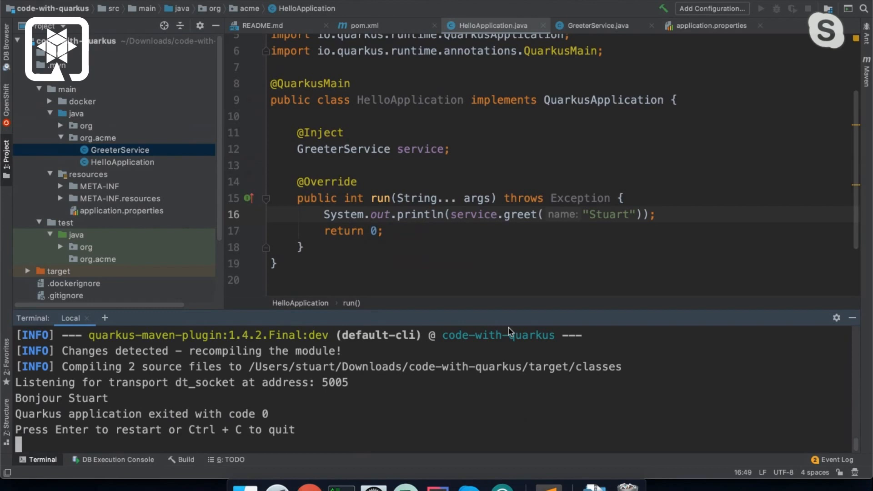
pyautogui.moveTo(317, 376)
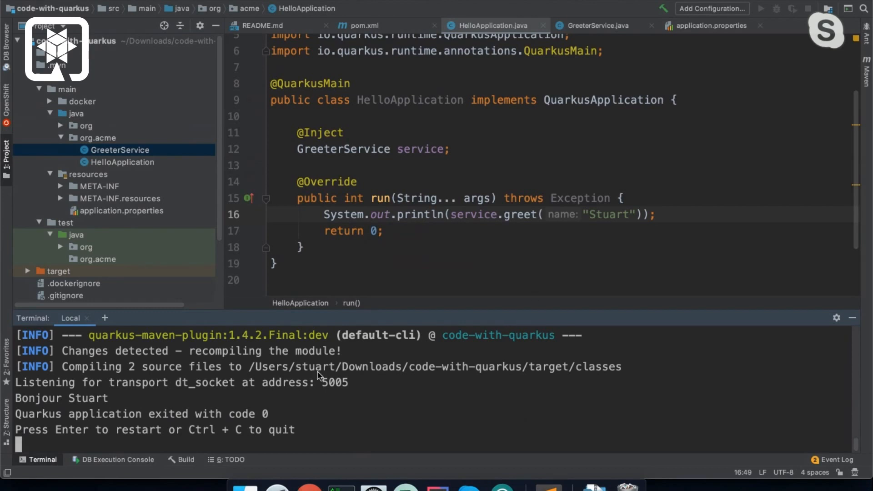
pyautogui.moveTo(15, 399)
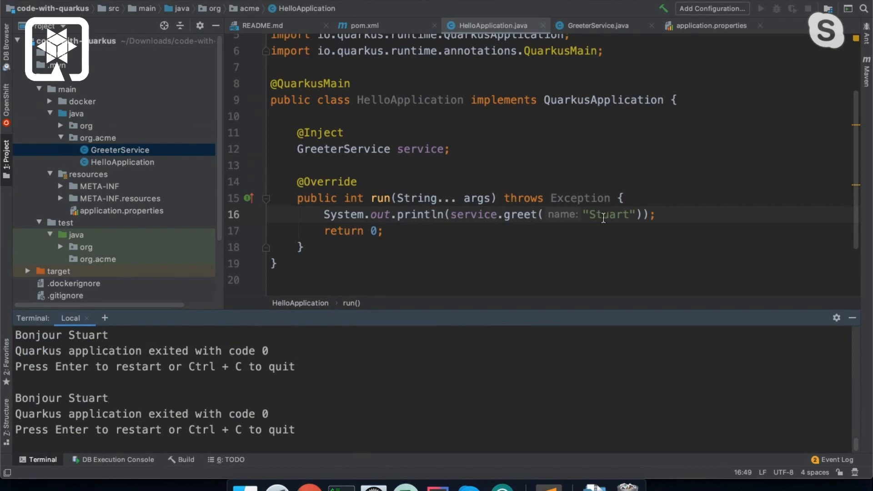
# - Replace "Stuart" with "Max" and restart dev mode to print Bonjour Max
pyautogui.write('Max')
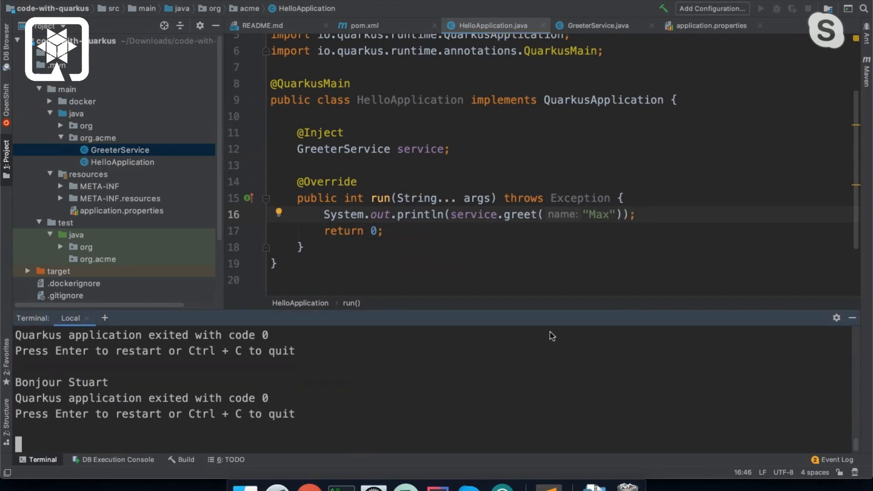
pyautogui.press('enter')
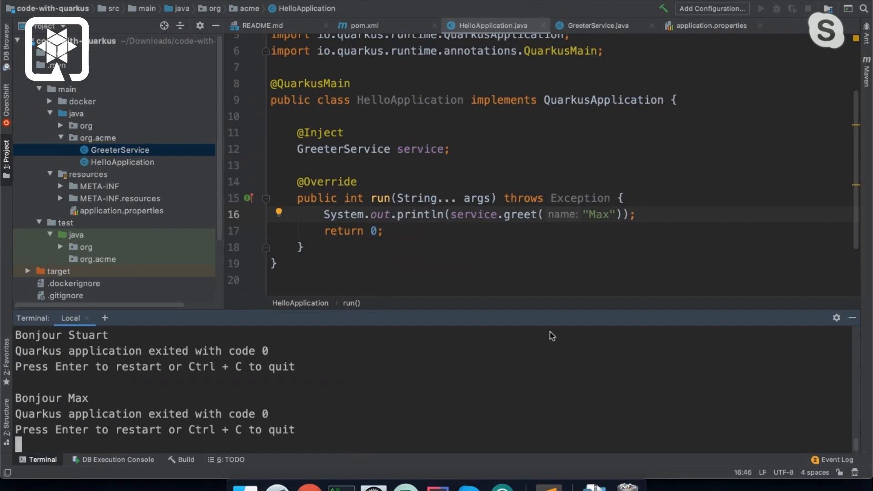